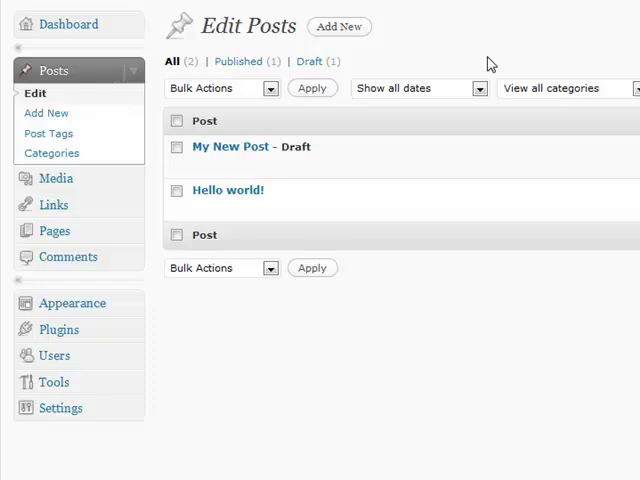
{"action": "mouse_move", "coordinate": [483, 32]}
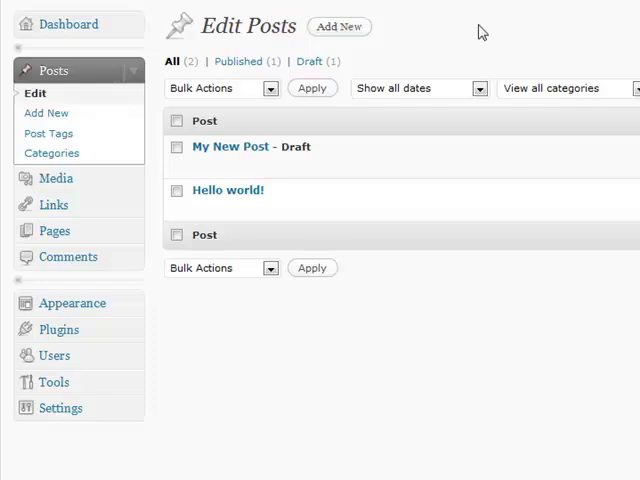
{"action": "mouse_move", "coordinate": [55, 70]}
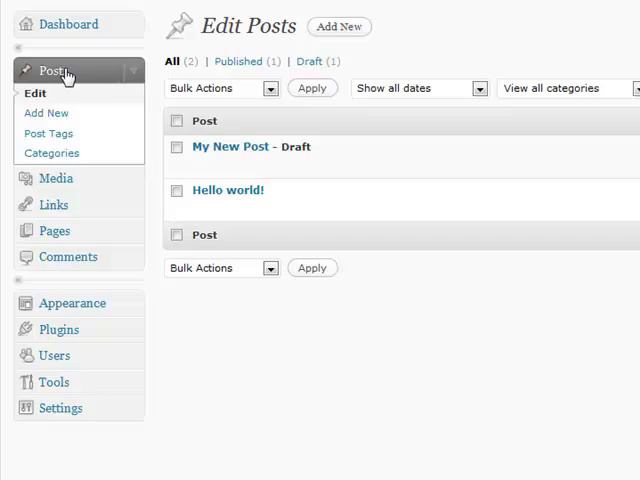
{"action": "mouse_move", "coordinate": [105, 91]}
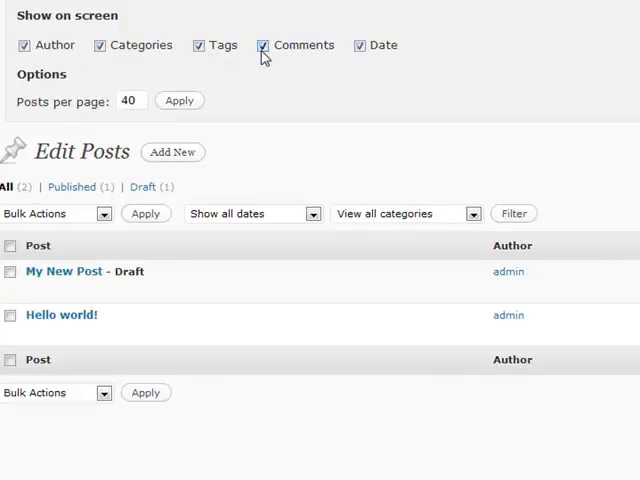
Hide the Comments and Tags columns and apply 20 posts per page in Screen Options.
{"action": "left_click", "coordinate": [263, 45]}
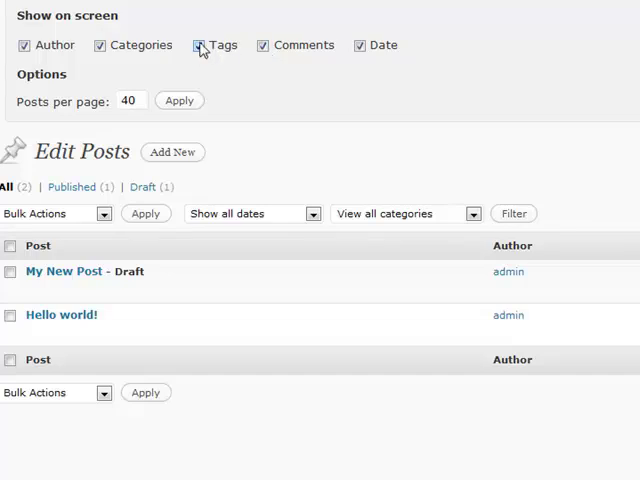
{"action": "left_click", "coordinate": [199, 45]}
{"action": "type", "text": "20"}
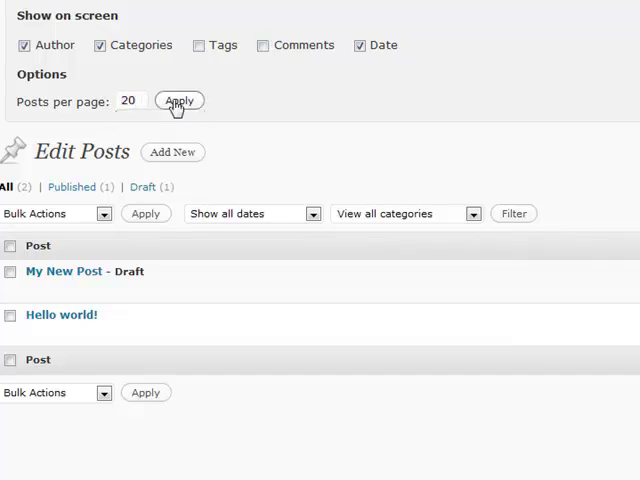
{"action": "left_click", "coordinate": [180, 100]}
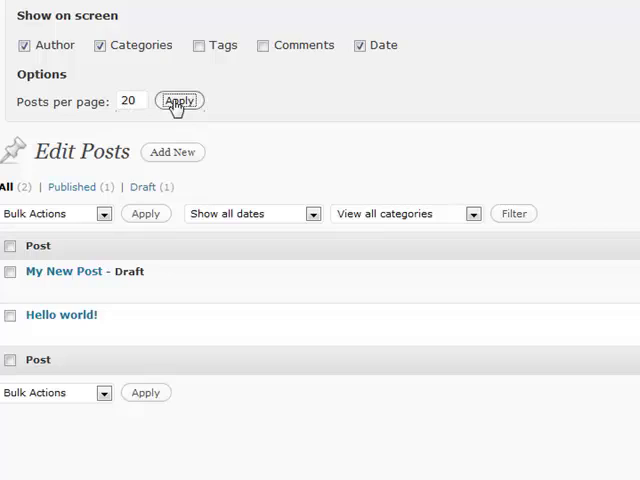
{"action": "left_click", "coordinate": [180, 101]}
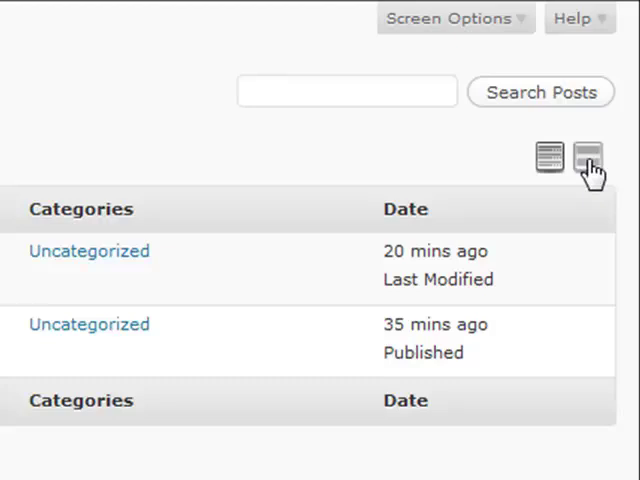
{"action": "left_click", "coordinate": [588, 157]}
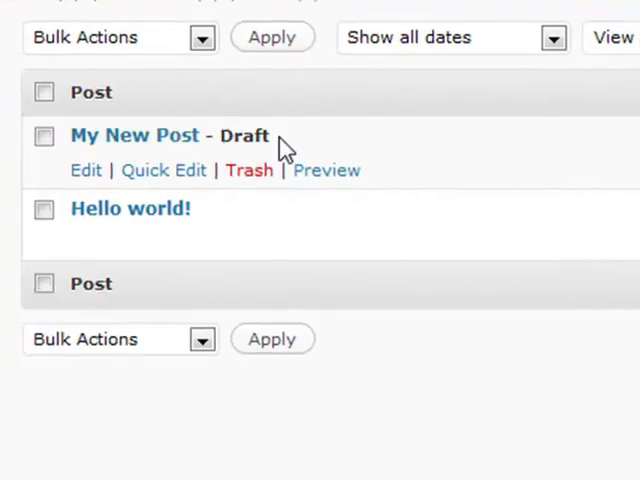
{"action": "mouse_move", "coordinate": [110, 220]}
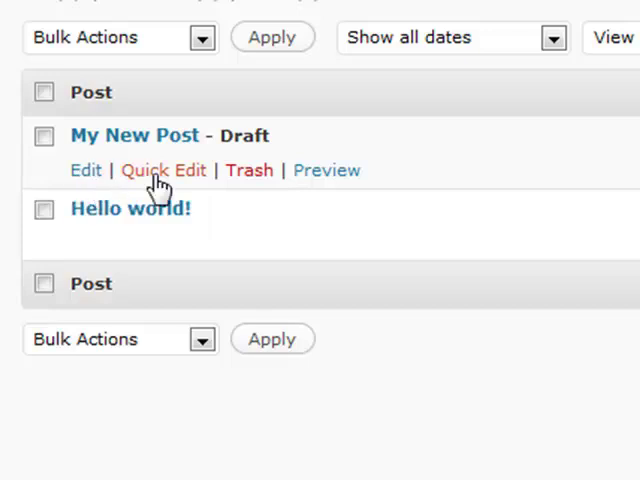
{"action": "left_click", "coordinate": [163, 170]}
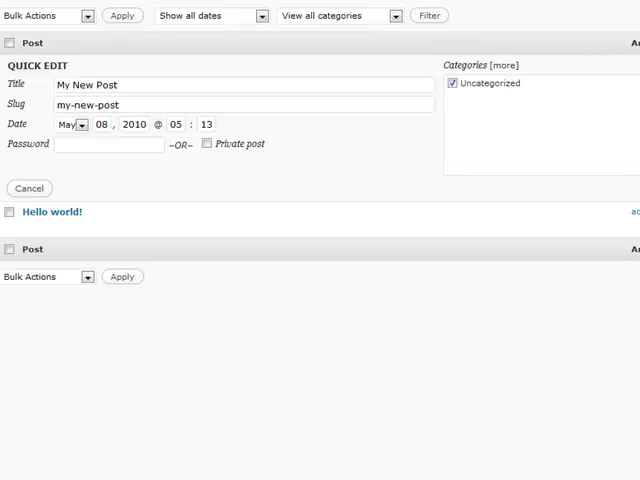
{"action": "left_click", "coordinate": [29, 188]}
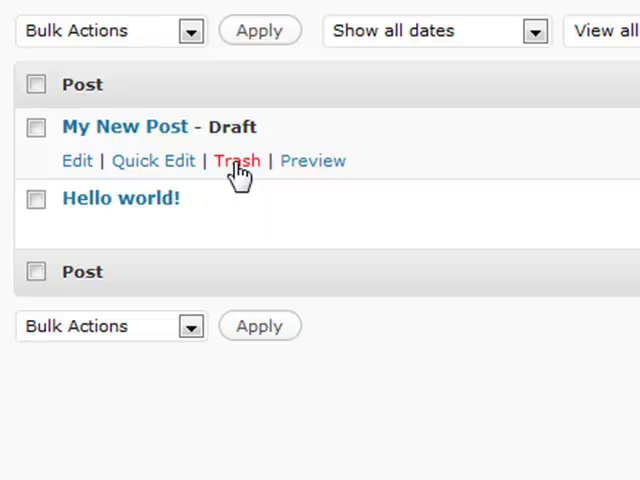
Trash the My New Post draft, view it in the Trash, then restore it to the list.
{"action": "left_click", "coordinate": [238, 160]}
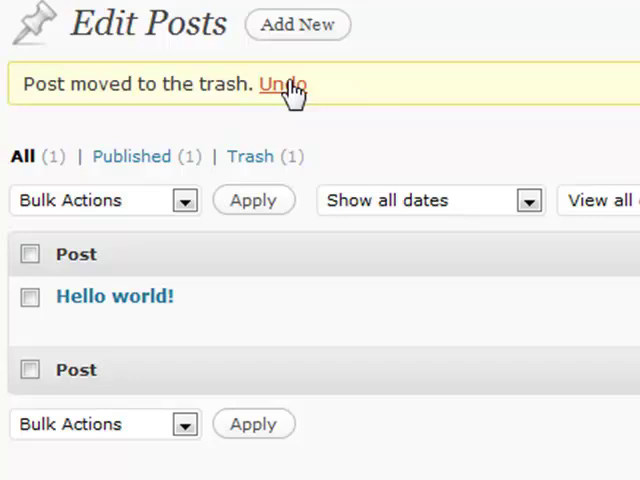
{"action": "mouse_move", "coordinate": [251, 156]}
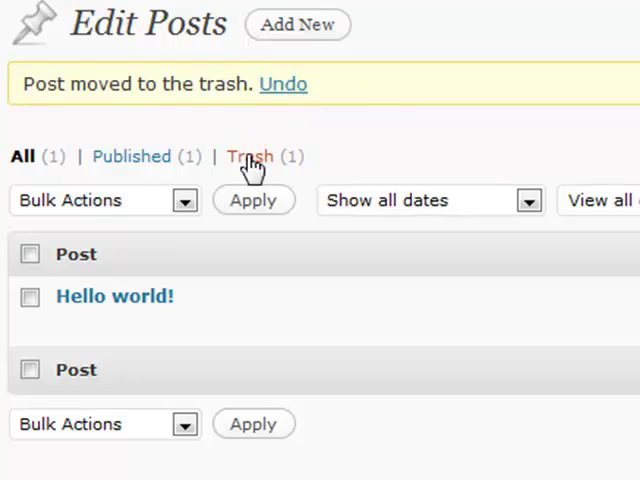
{"action": "left_click", "coordinate": [250, 156]}
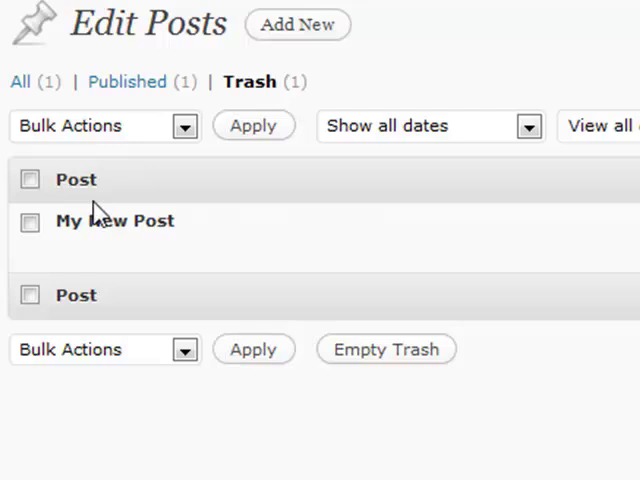
{"action": "mouse_move", "coordinate": [413, 345]}
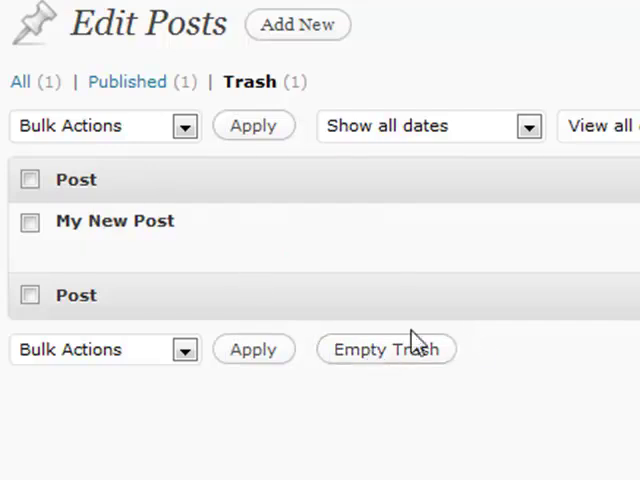
{"action": "mouse_move", "coordinate": [115, 221]}
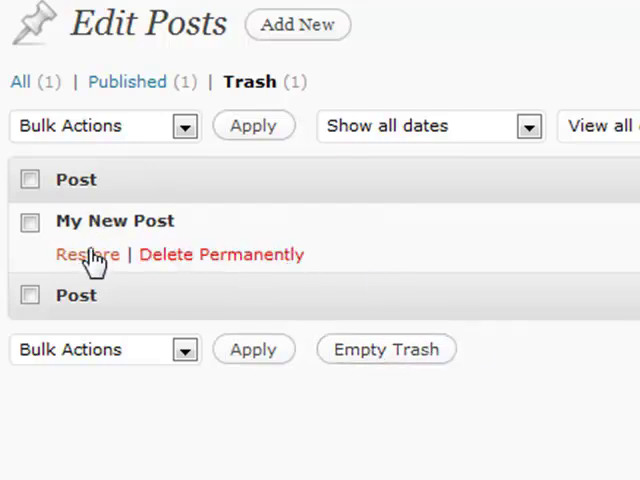
{"action": "mouse_move", "coordinate": [88, 254]}
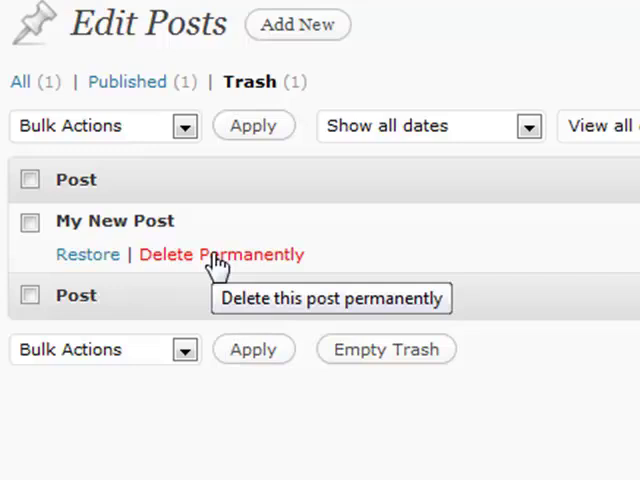
{"action": "mouse_move", "coordinate": [188, 270]}
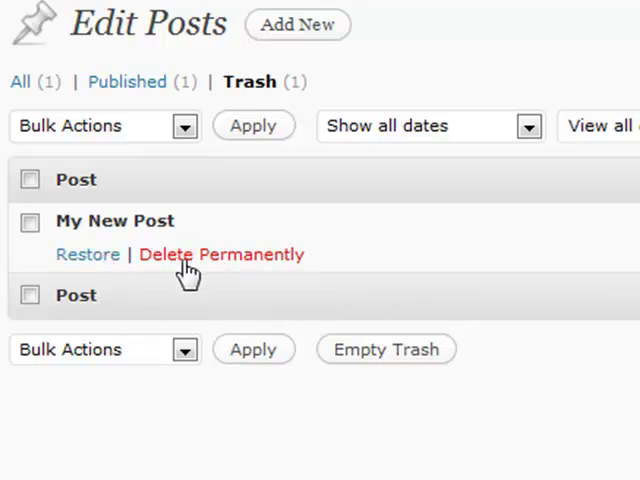
{"action": "mouse_move", "coordinate": [88, 254]}
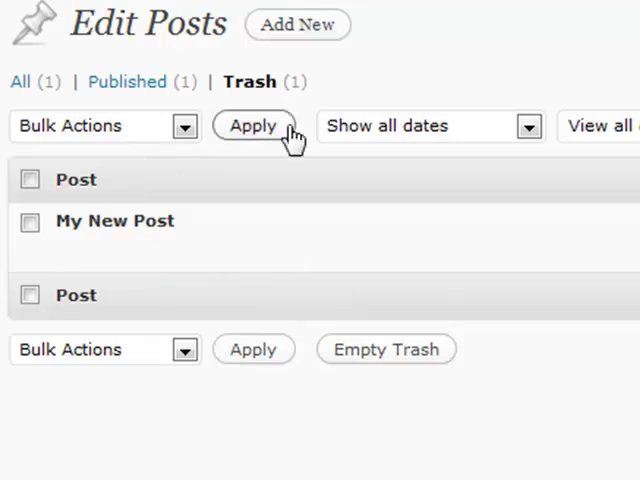
{"action": "left_click", "coordinate": [253, 125]}
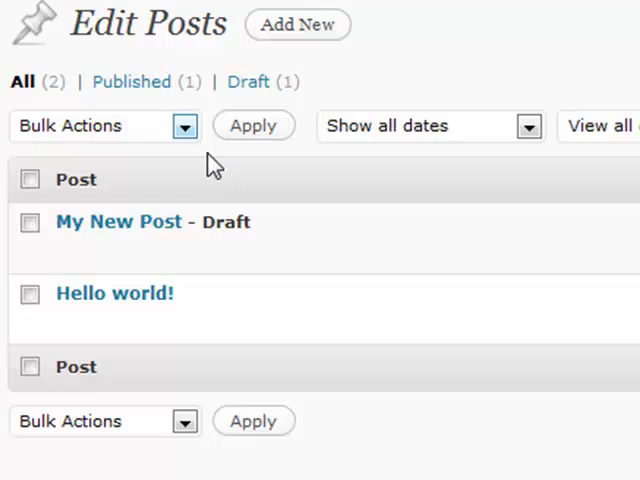
{"action": "mouse_move", "coordinate": [120, 222]}
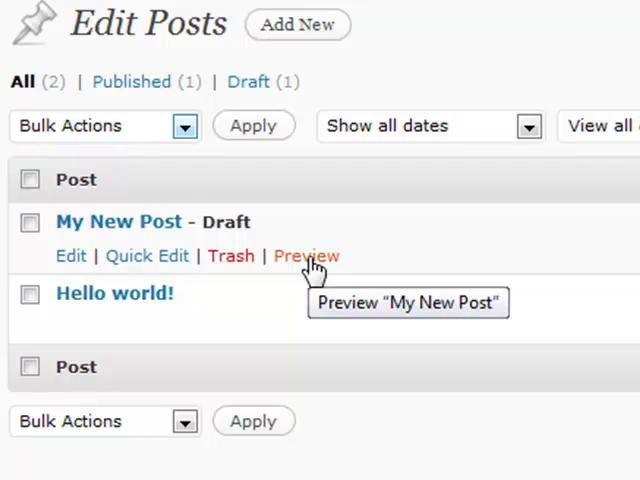
{"action": "mouse_move", "coordinate": [170, 145]}
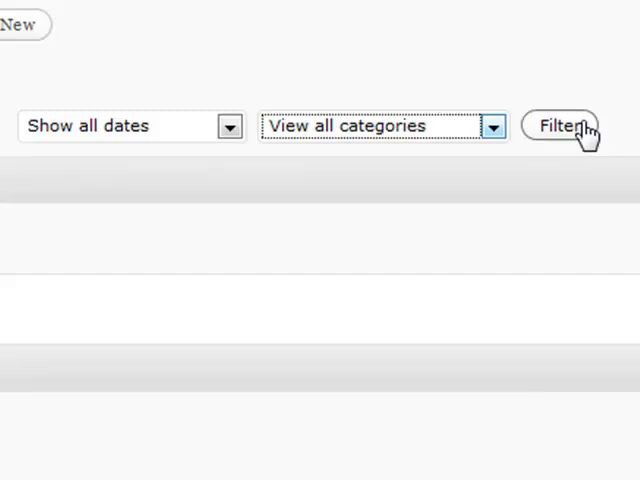
{"action": "mouse_move", "coordinate": [572, 135]}
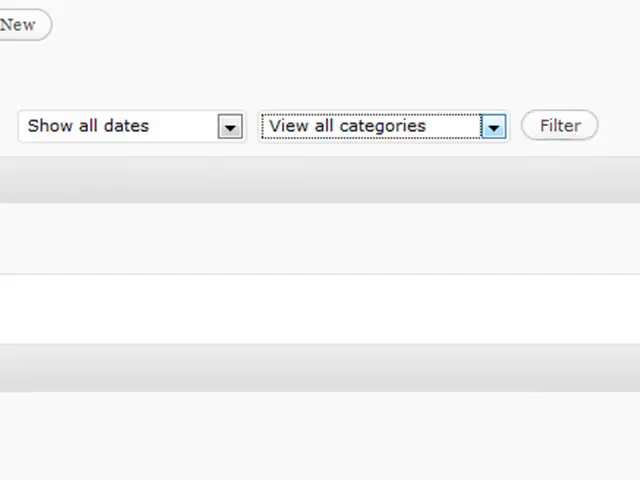